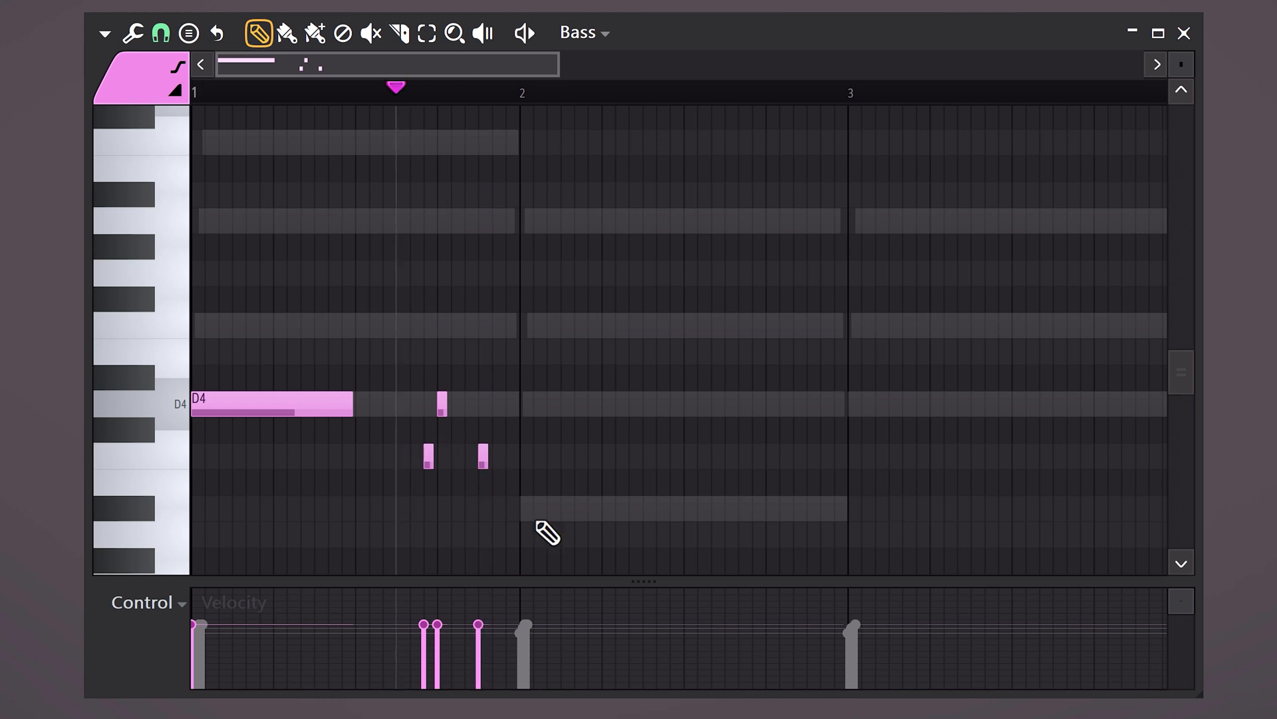
- Scroll the Bass piano roll right to reach the later bars of the four-bar line
{"action": "scroll", "scroll_direction": "right", "scroll_amount": 3}
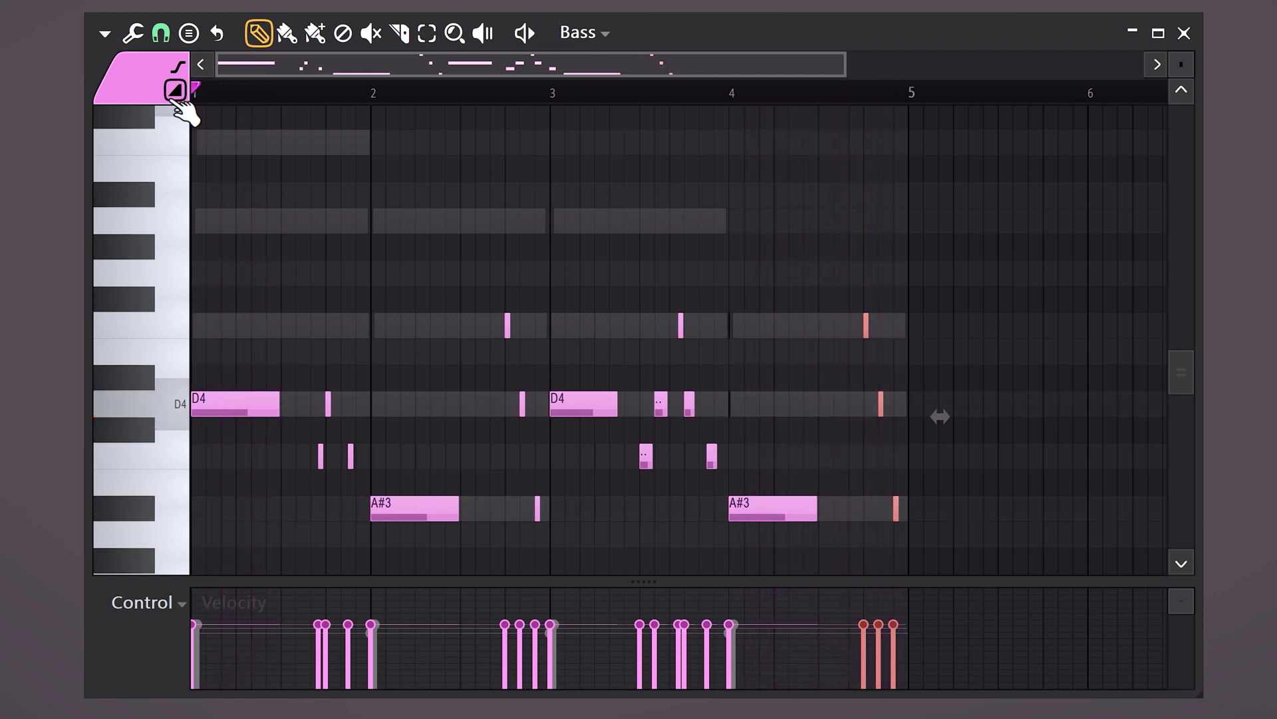
- Strum the Piano chords with Strumizer, staggering start times and velocities, and accept
{"action": "left_click", "coordinate": [583, 32]}
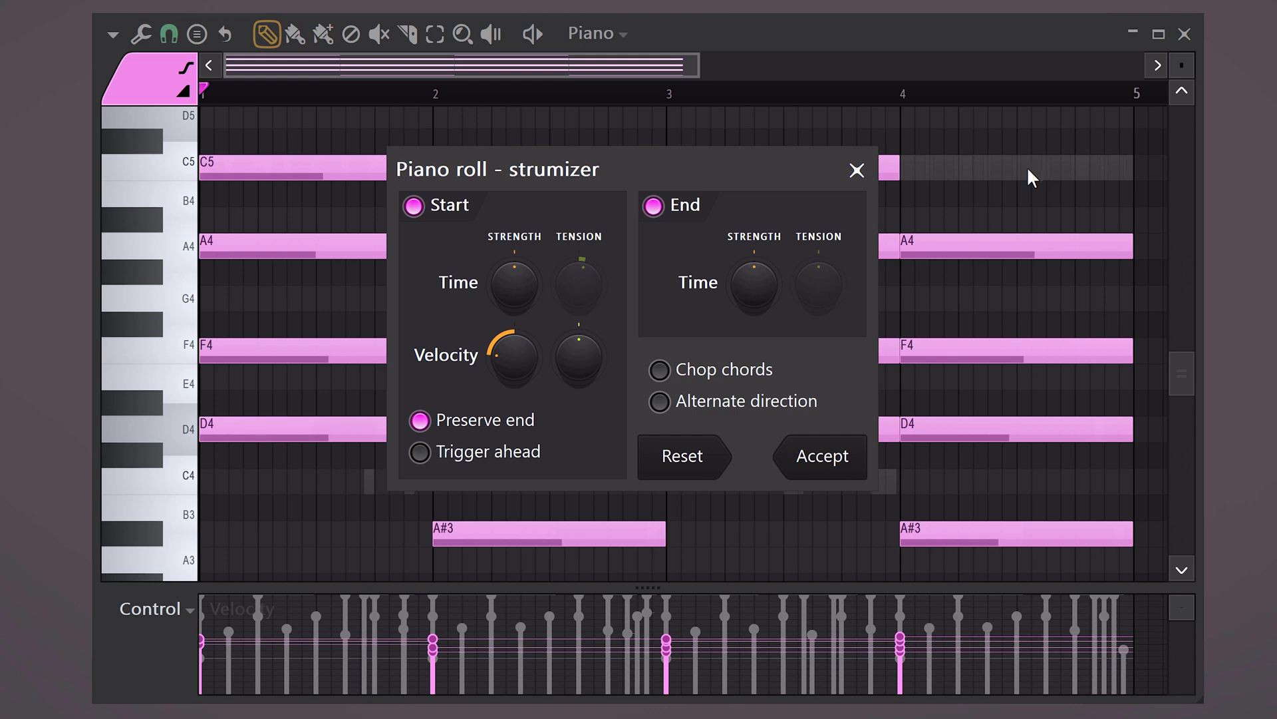
{"action": "mouse_move", "coordinate": [816, 257]}
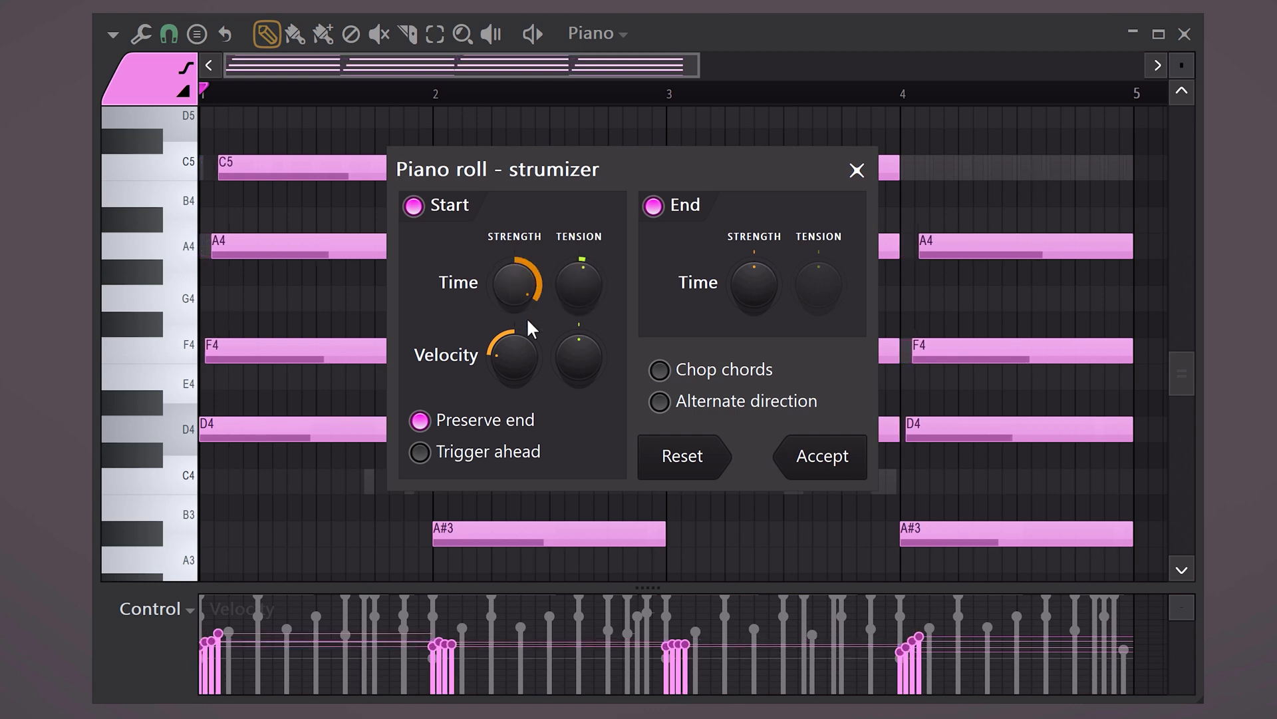
{"action": "left_click", "coordinate": [820, 455]}
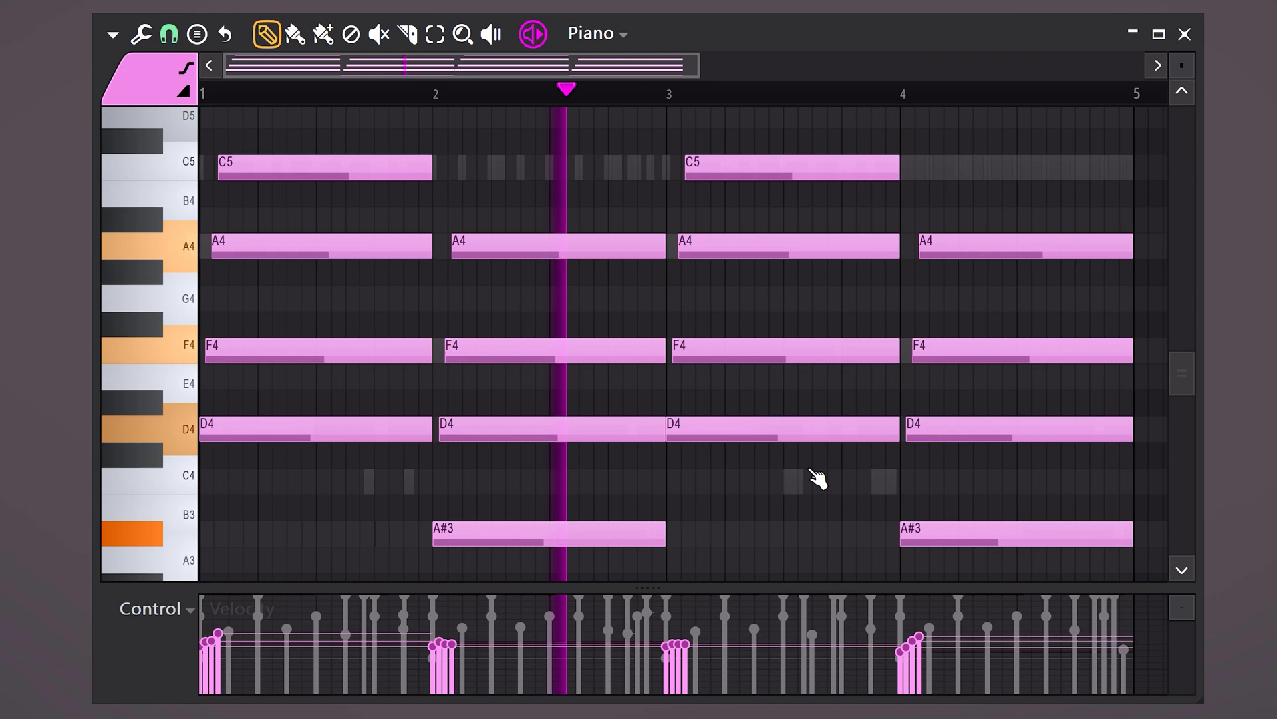
- Show Channel pitch in the Snare control lane and edit the pitch of the Snare notes
{"action": "left_click", "coordinate": [151, 608]}
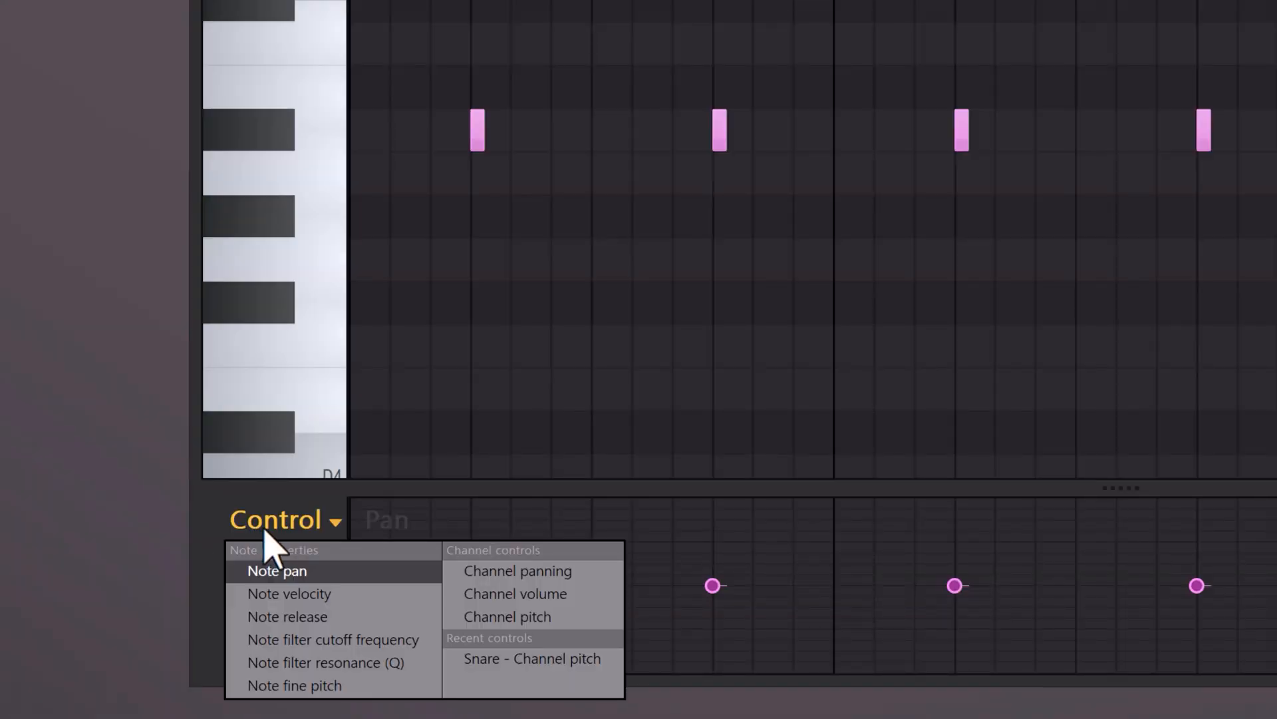
{"action": "mouse_move", "coordinate": [507, 616]}
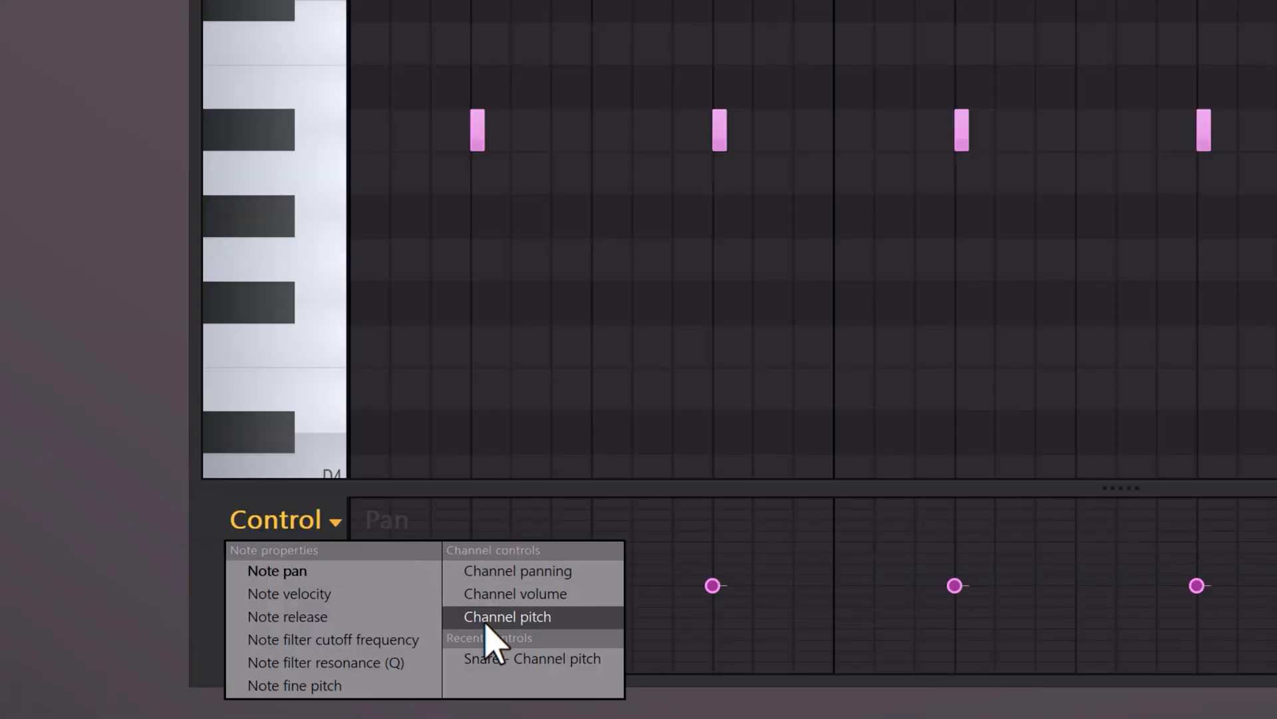
{"action": "left_click", "coordinate": [507, 616]}
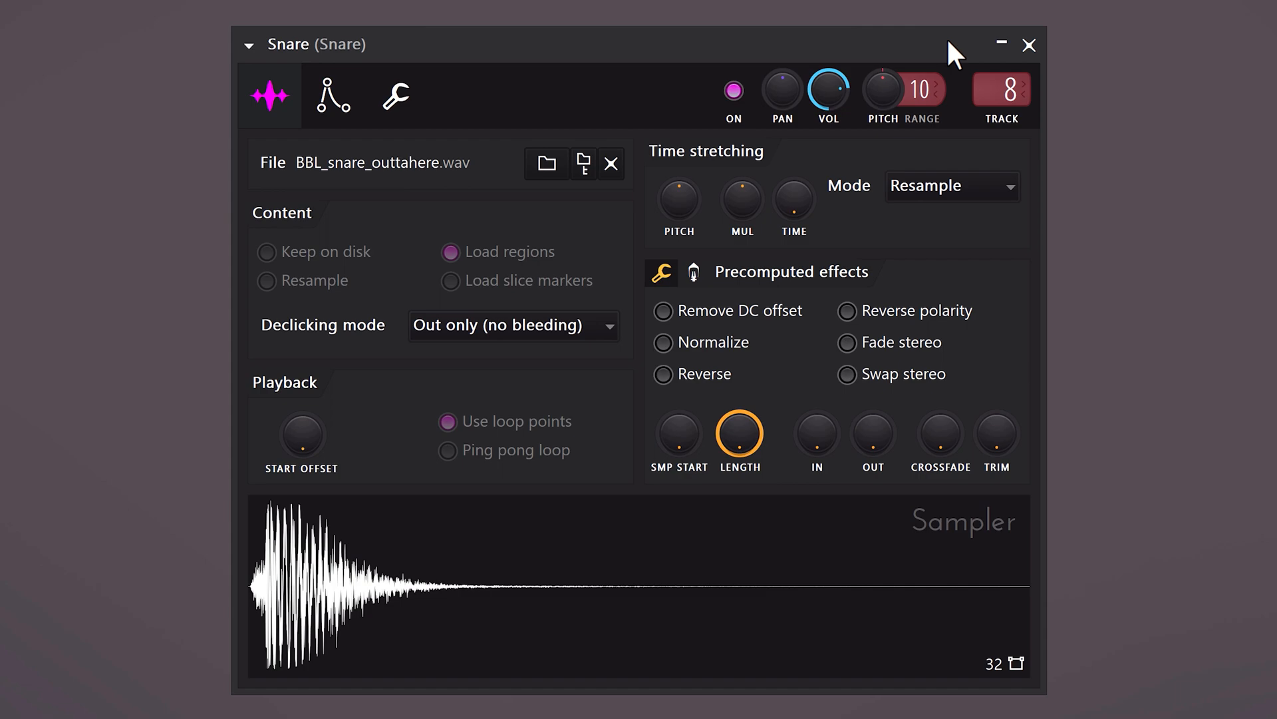
{"action": "left_click", "coordinate": [1028, 45]}
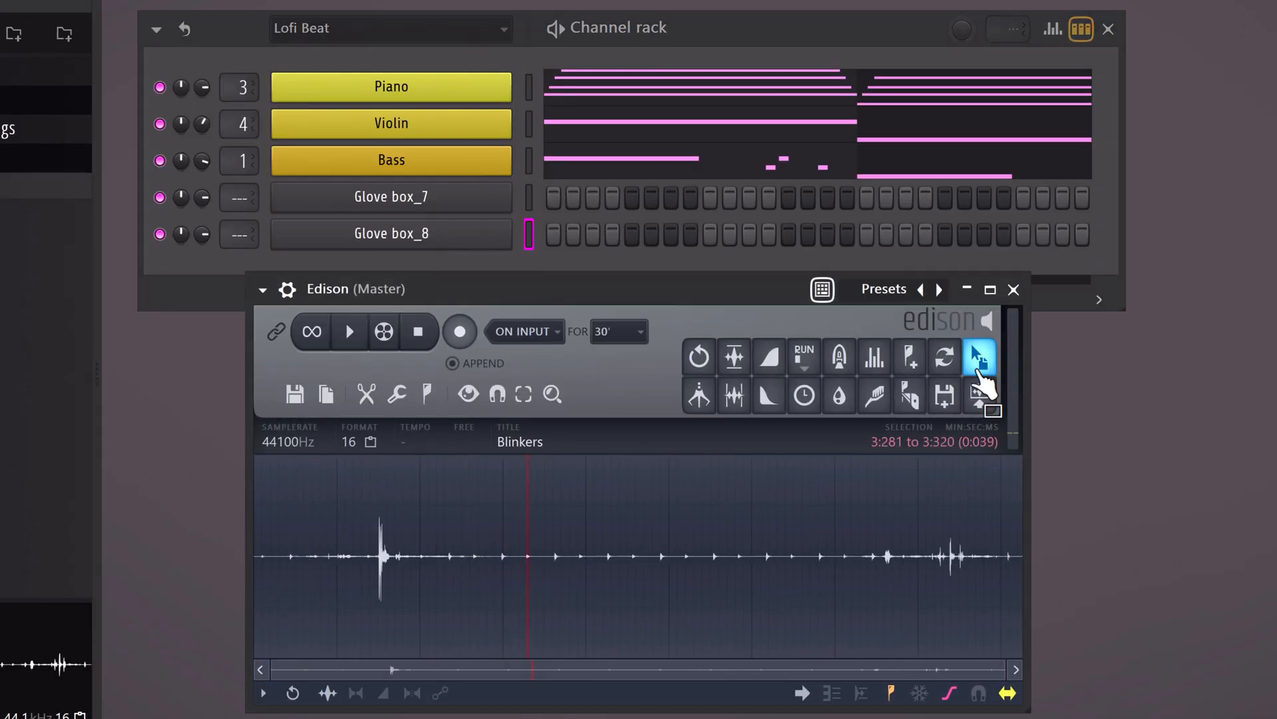
- Send the recorded phone hit to a new channel and preview the Glove box_7 sound
{"action": "left_click", "coordinate": [978, 356]}
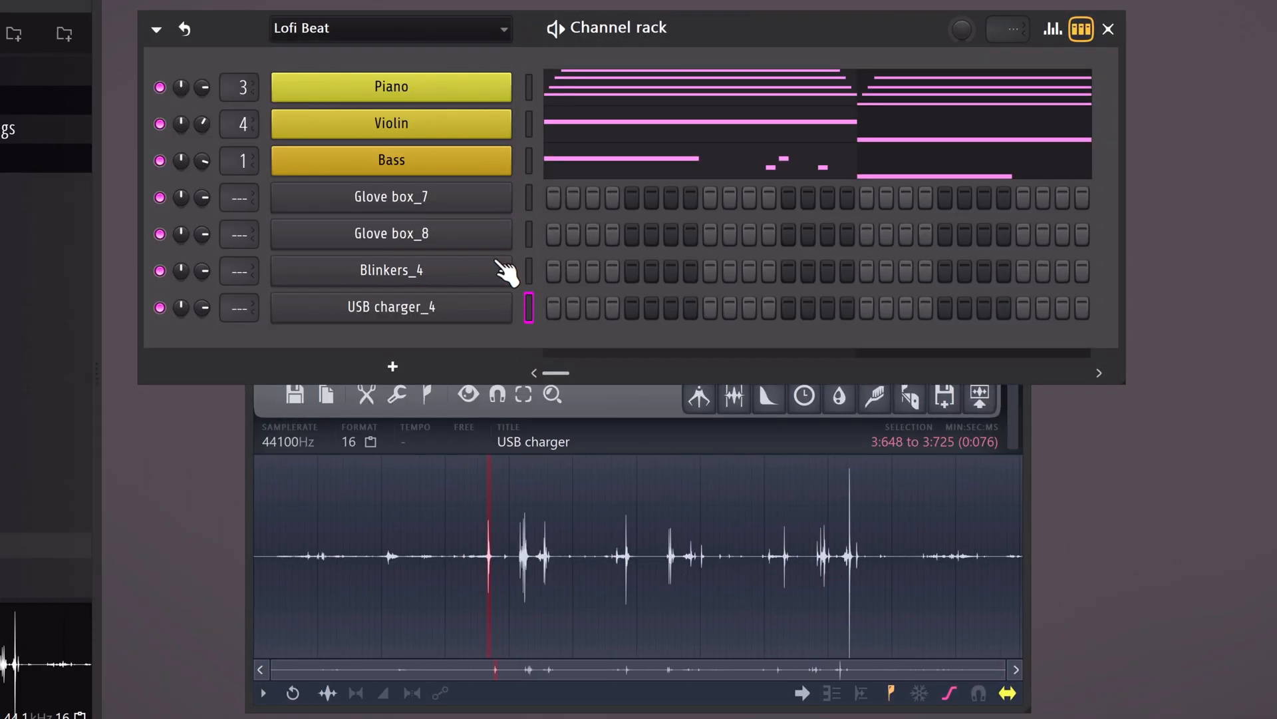
{"action": "left_click", "coordinate": [392, 197]}
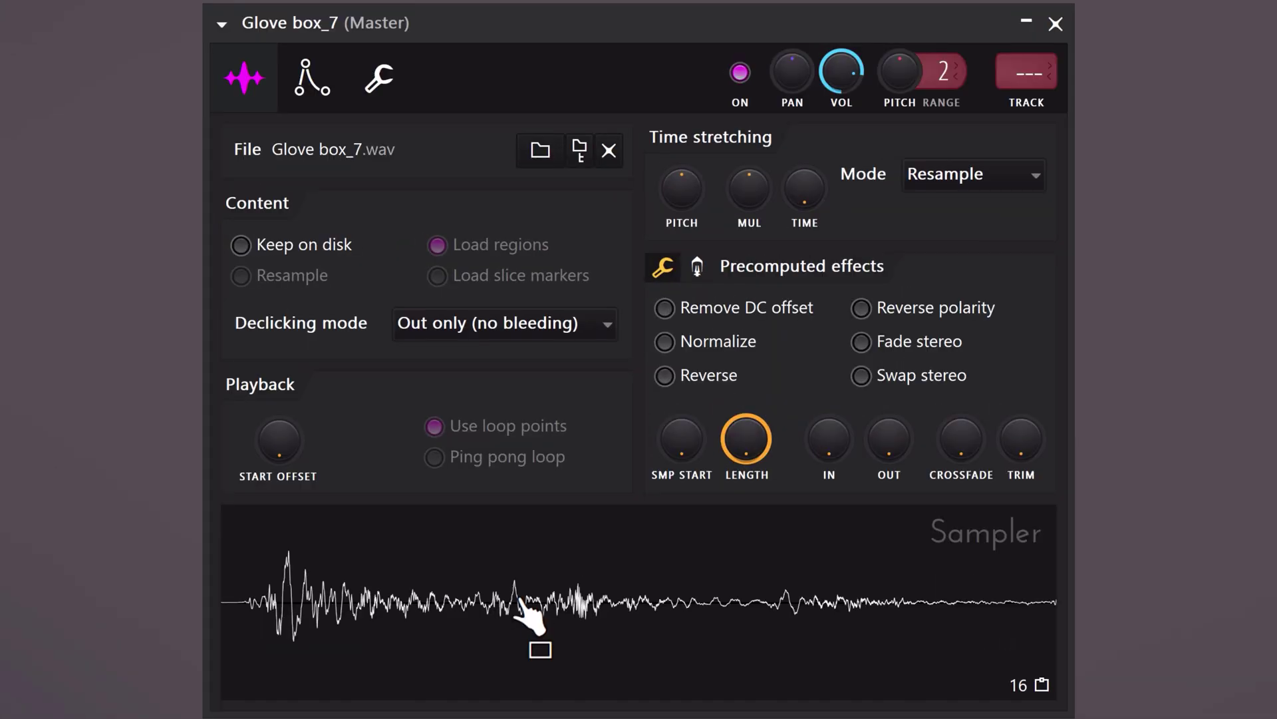
{"action": "left_click", "coordinate": [666, 341]}
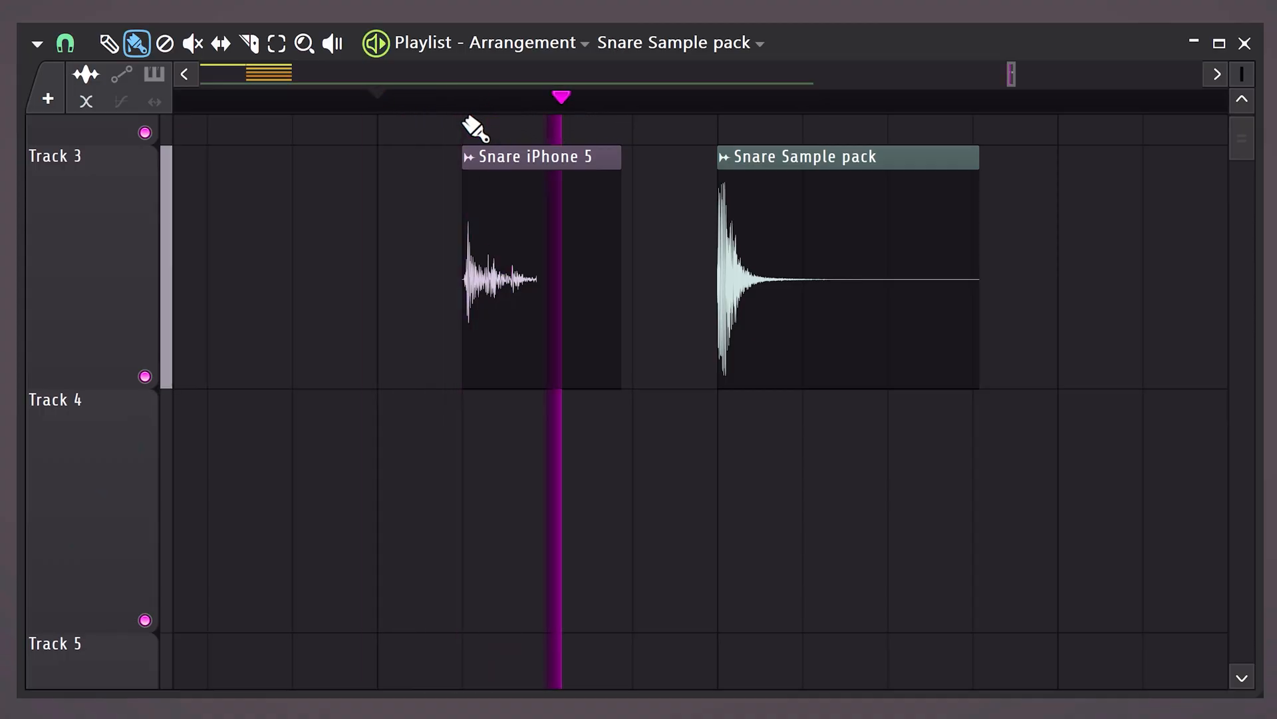
- Place the Snare iPhone 5 and Snare Sample pack clips on Playlist Track 3
{"action": "left_click", "coordinate": [717, 97]}
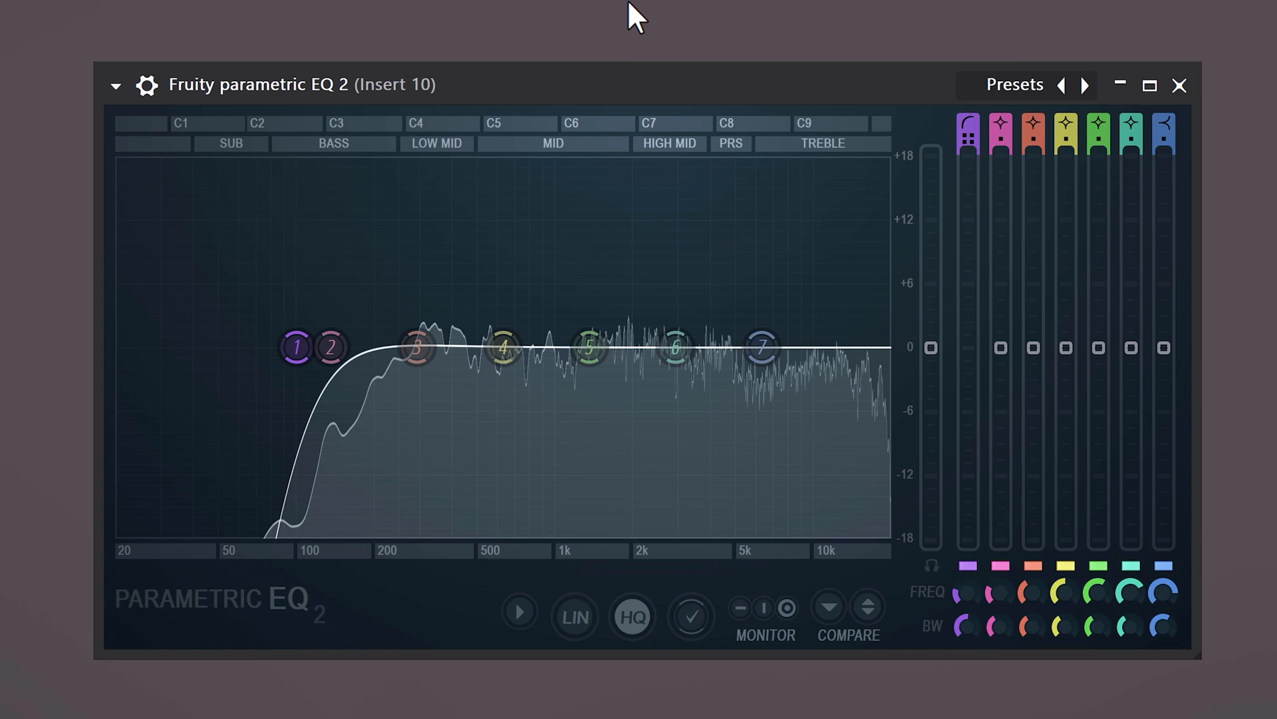
- Cut band 5 narrowly around 863 Hz on insert 10's Parametric EQ 2 and check its width
{"action": "left_click", "coordinate": [590, 347]}
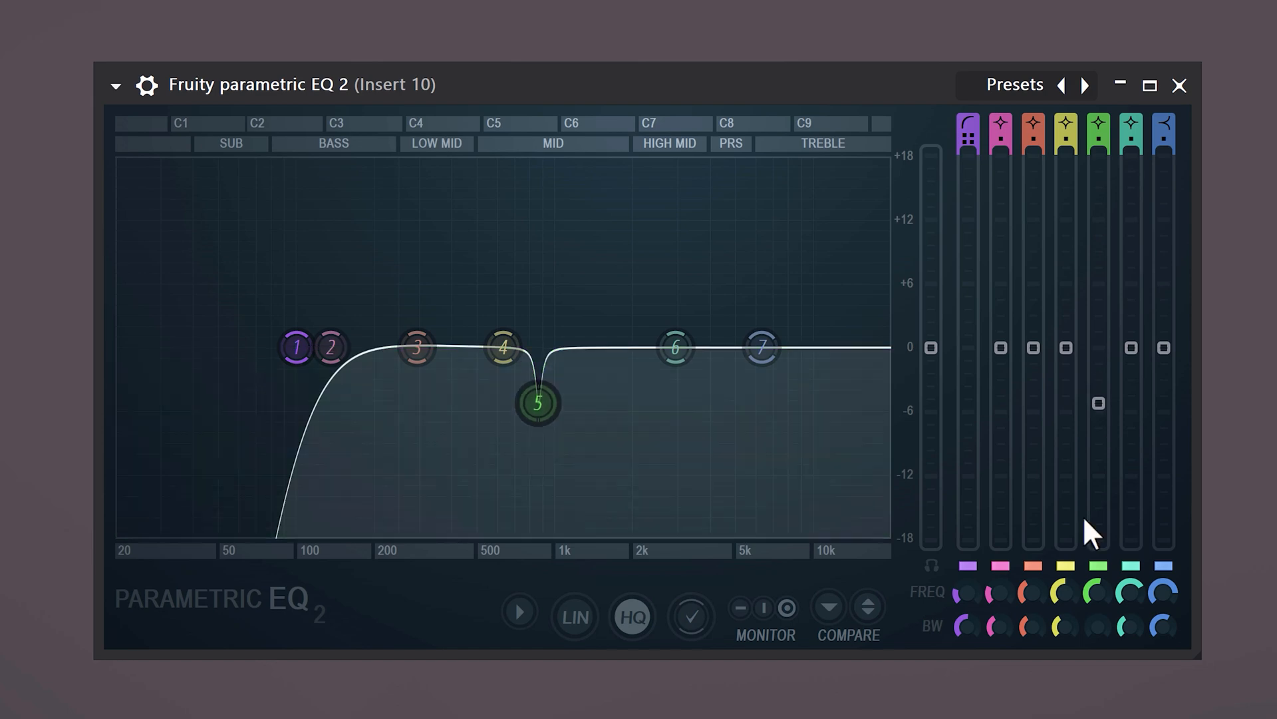
{"action": "left_click", "coordinate": [536, 403]}
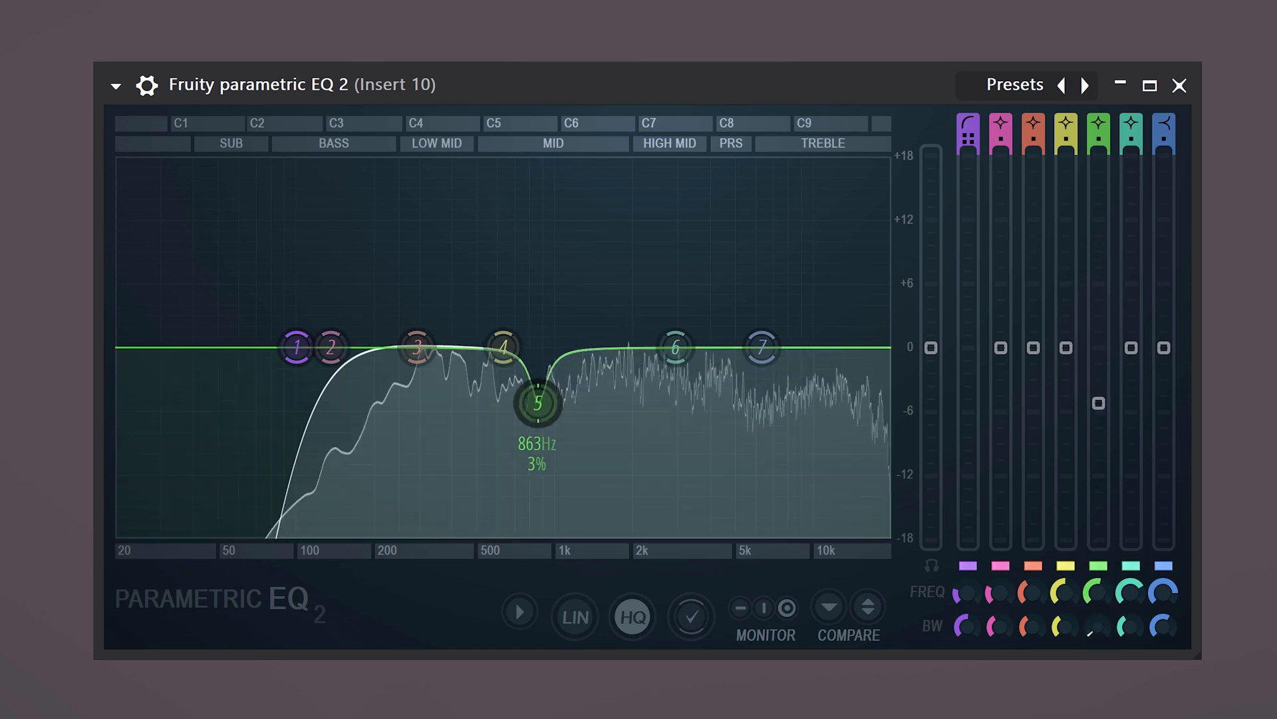